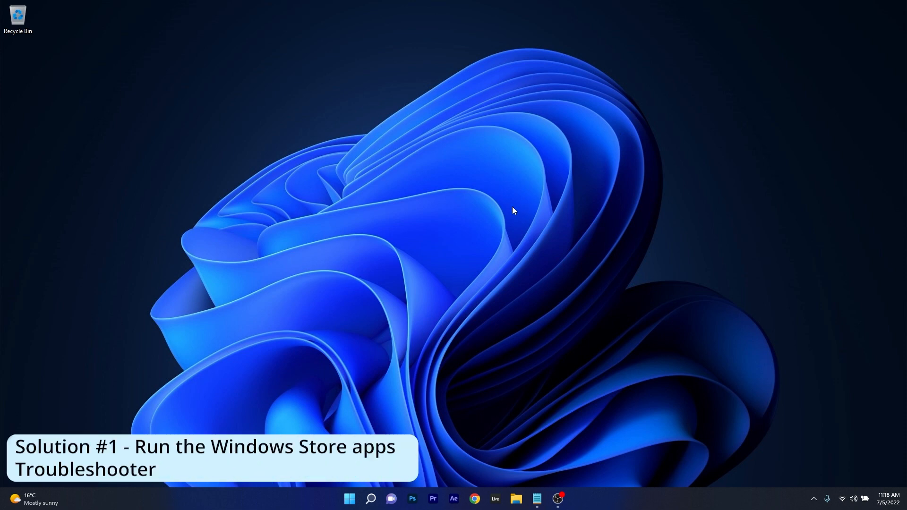
pyautogui.moveTo(419, 308)
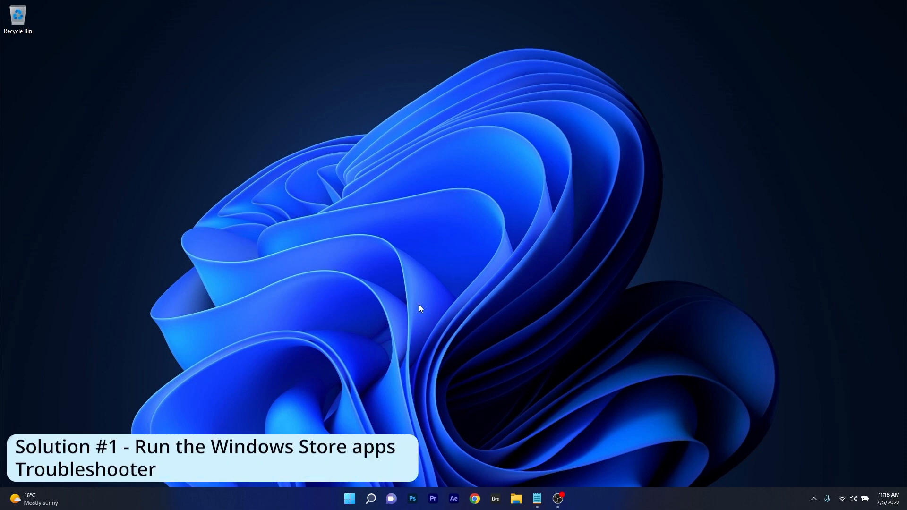
# Launch Settings from Start and scroll the System page down to Troubleshoot
pyautogui.click(348, 498)
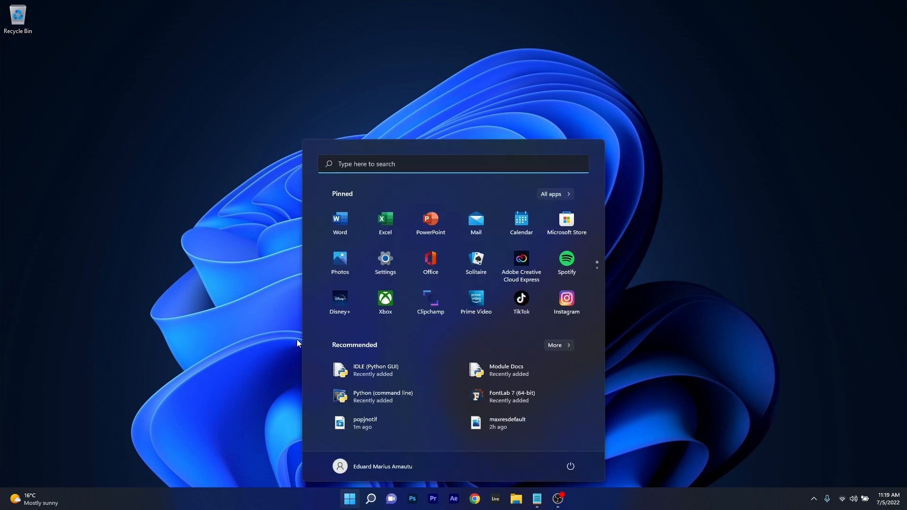
pyautogui.click(384, 259)
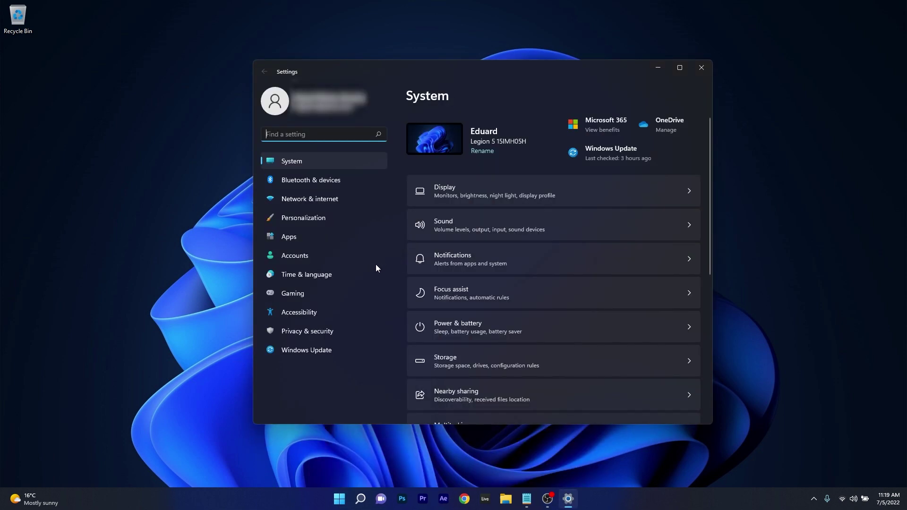
pyautogui.moveTo(373, 179)
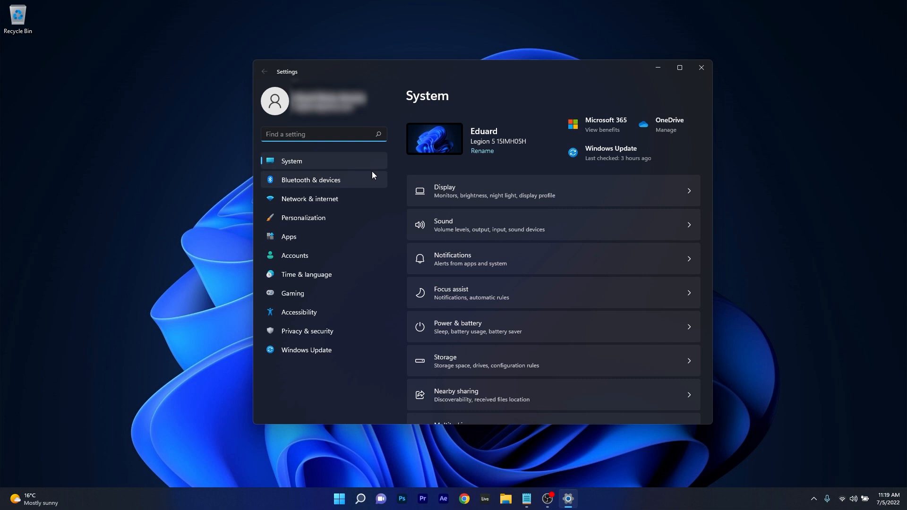
pyautogui.scroll(-3)
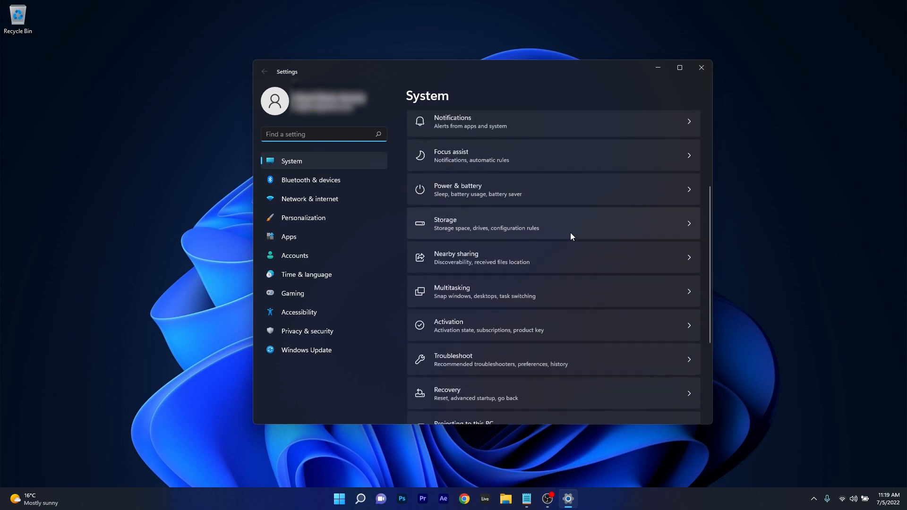
pyautogui.scroll(-3)
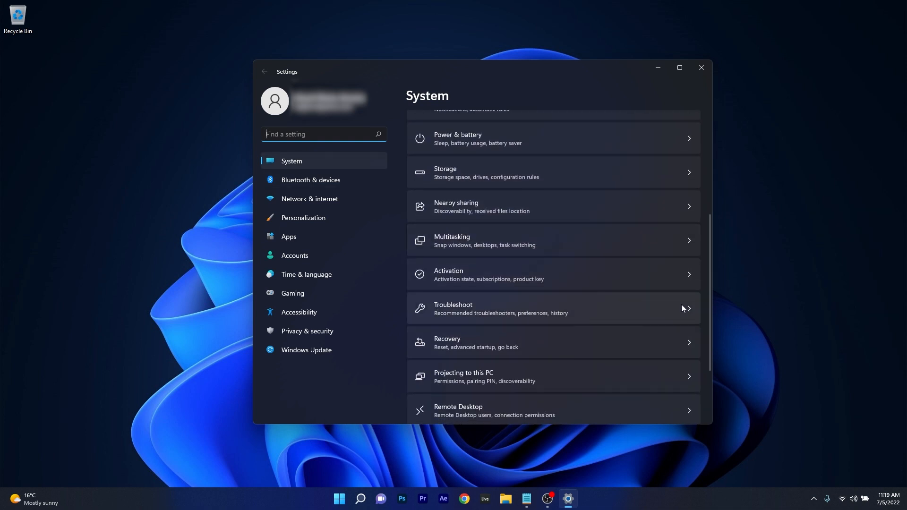
# Run the Windows Store Apps troubleshooter, dismiss the UAC prompt, and close Settings
pyautogui.click(549, 308)
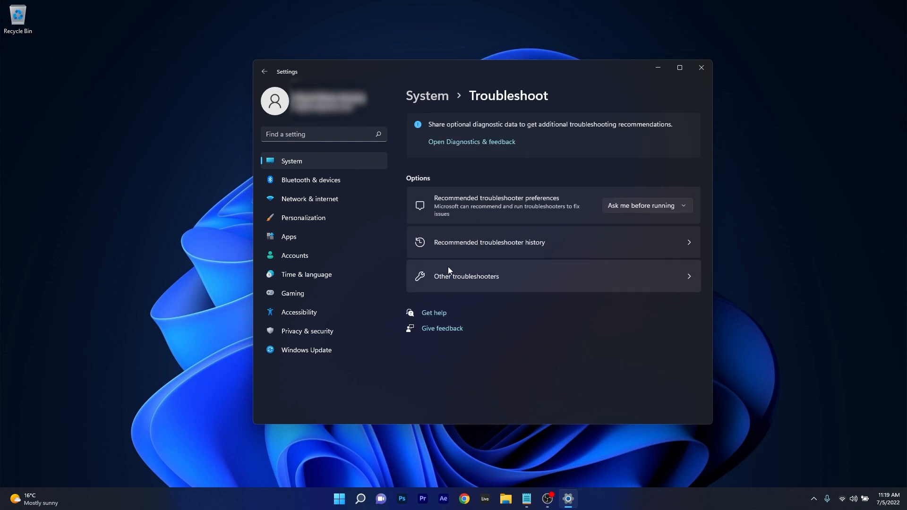
pyautogui.click(466, 276)
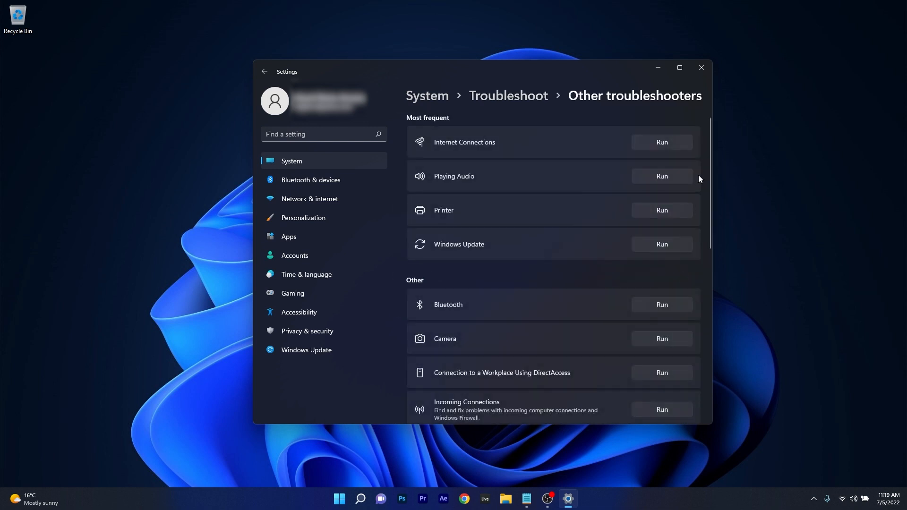
pyautogui.scroll(-3)
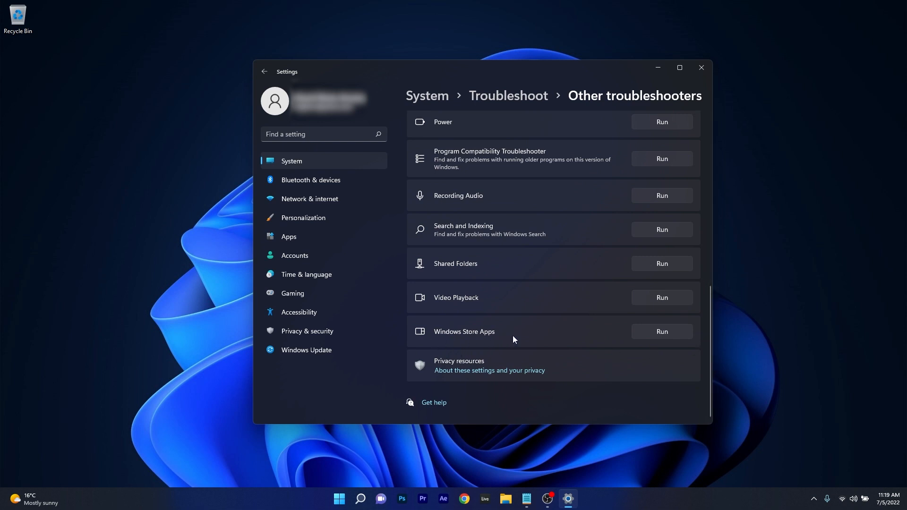
pyautogui.moveTo(646, 340)
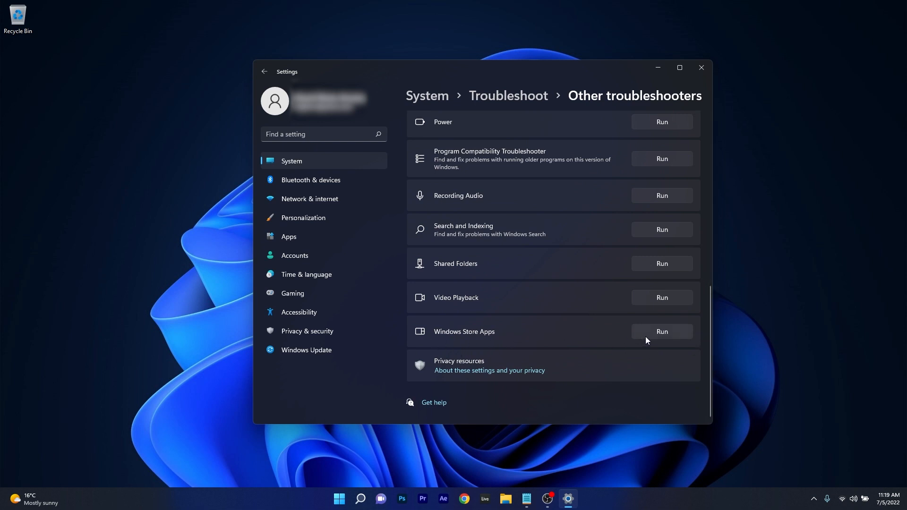
pyautogui.click(661, 332)
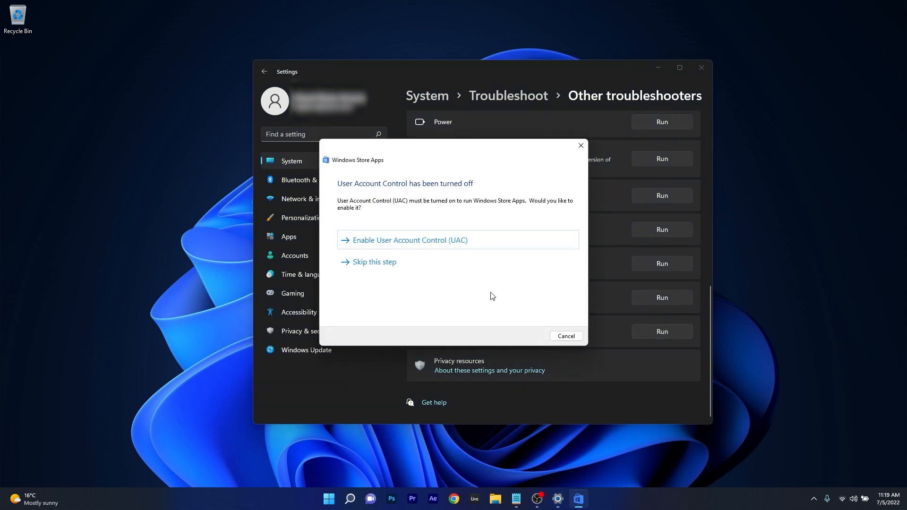
pyautogui.click(373, 261)
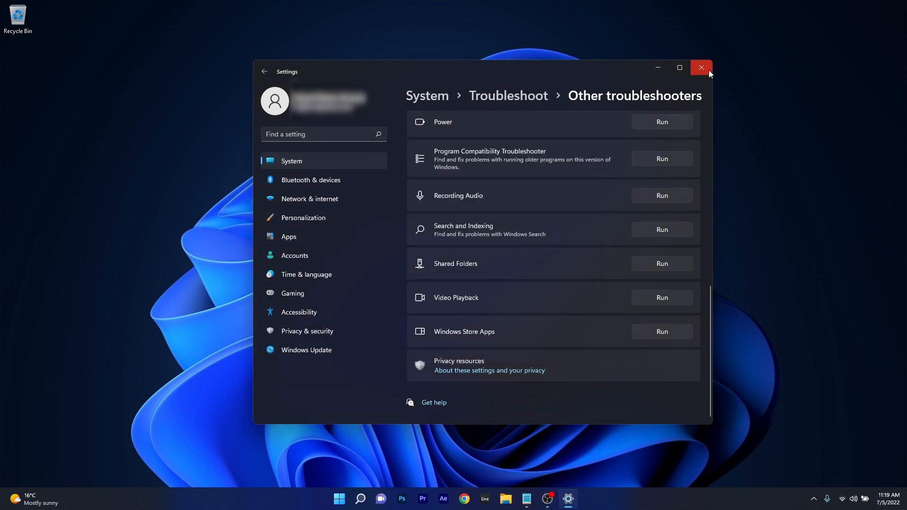
pyautogui.moveTo(700, 68)
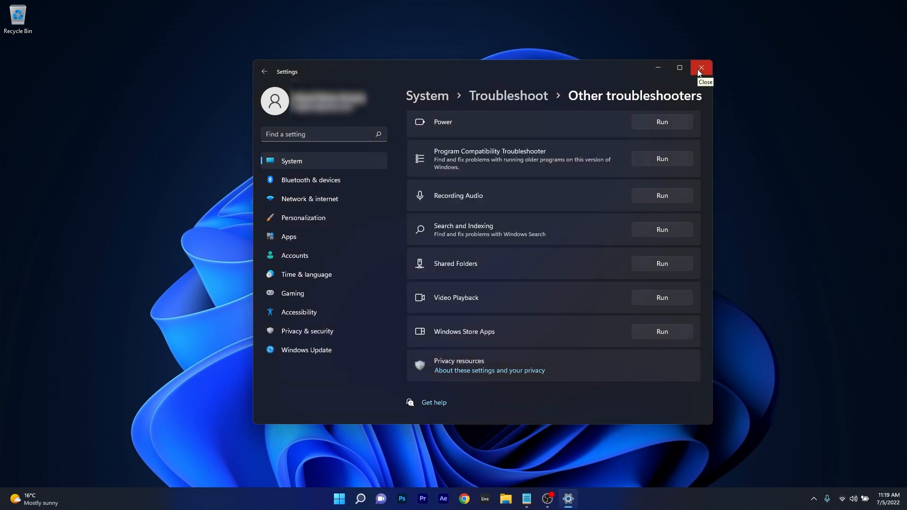
pyautogui.click(700, 67)
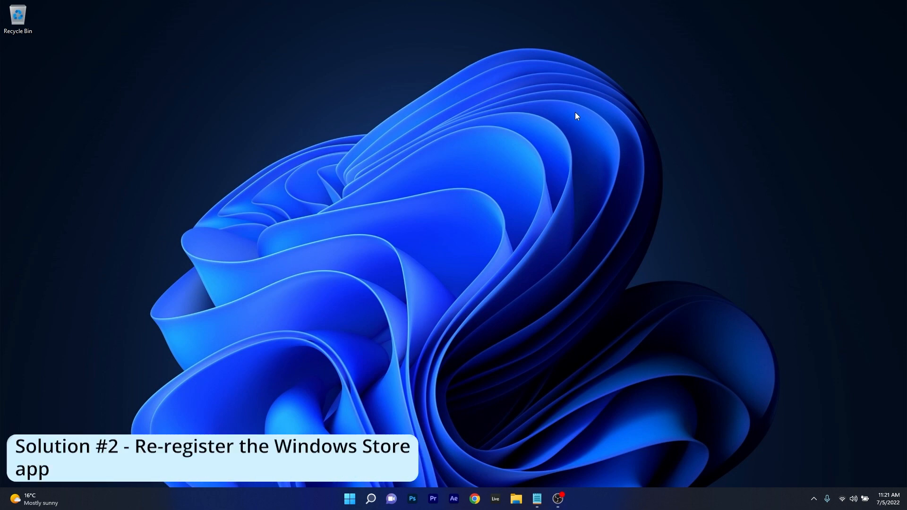
pyautogui.moveTo(560, 127)
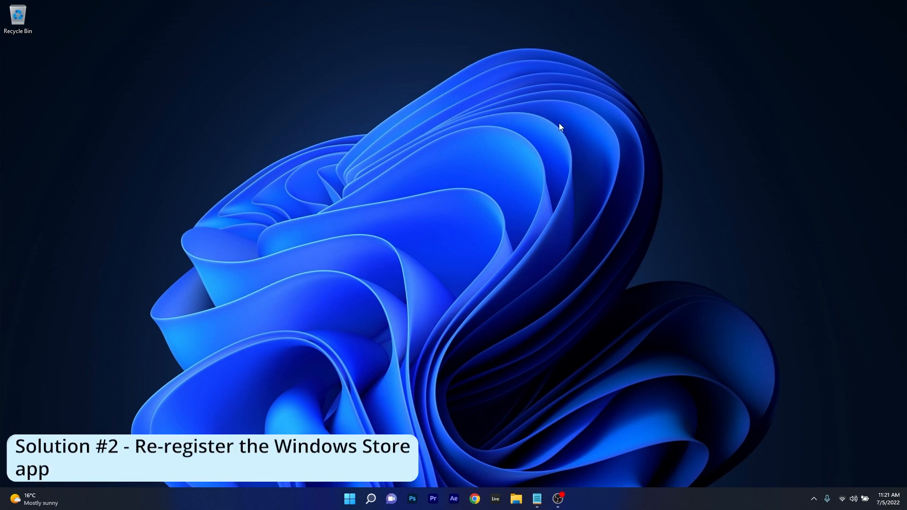
# Open Windows Terminal (Admin) from the Start button's right-click menu
pyautogui.rightClick(348, 498)
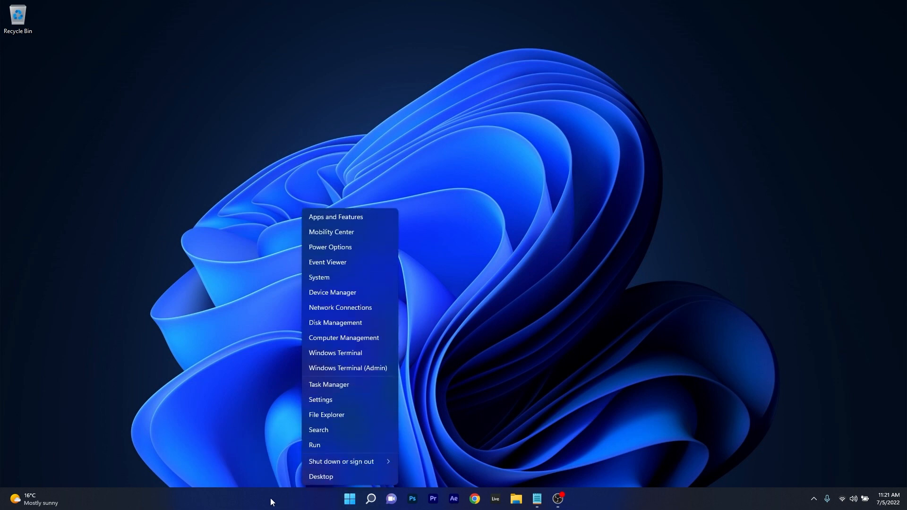
pyautogui.moveTo(347, 368)
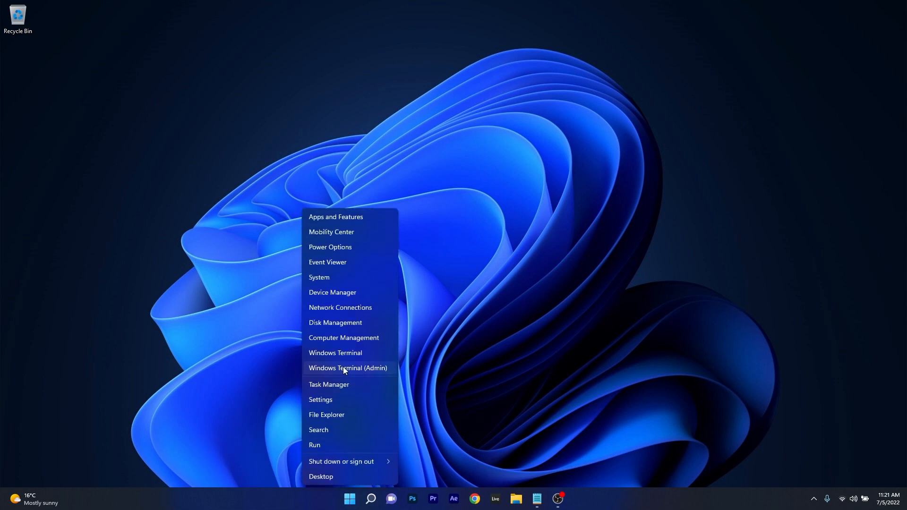
pyautogui.click(348, 368)
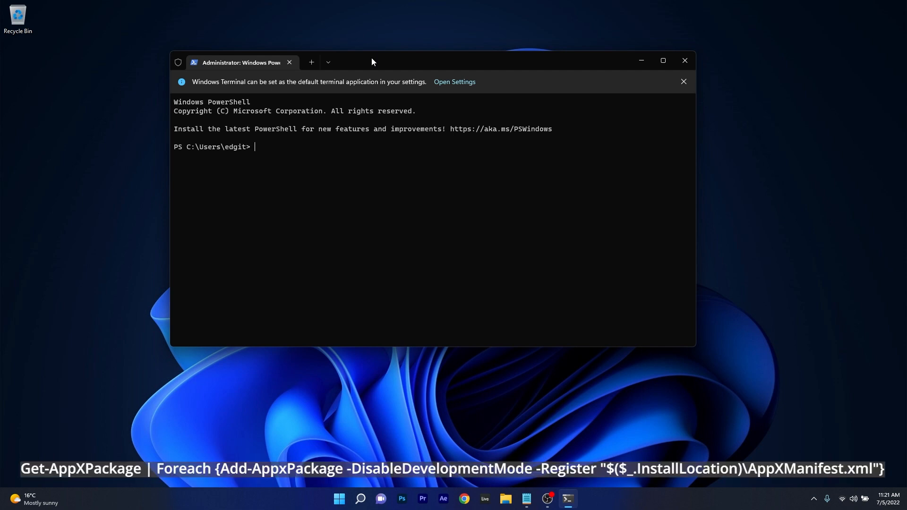
# Enter the Get-AppXPackage Microsoft.WindowsStore re-register command, then close Terminal
pyautogui.write('Get-AppXPackage *Microsoft.WindowsStore* | Foreach {Add-AppxPackage -DisableDevelopmentMode -Register "$($_.InstallLocation)\\AppXManifest.xml"}')
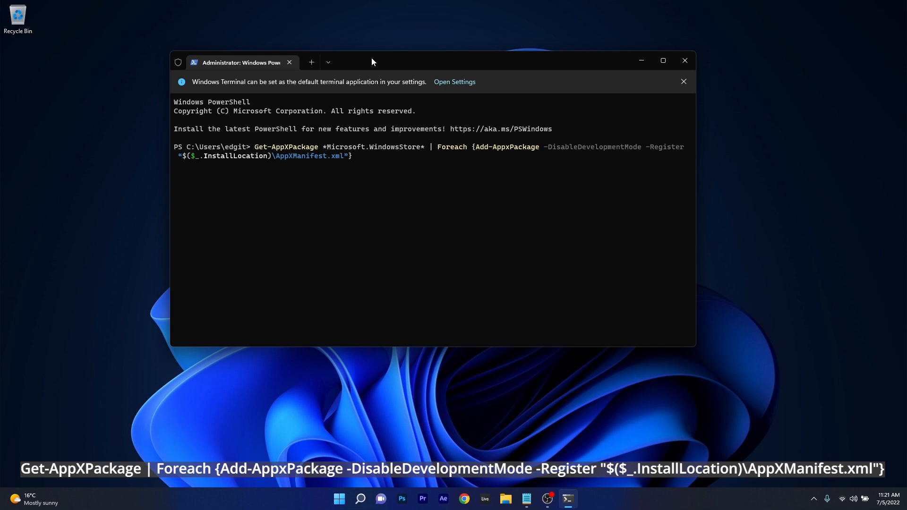
pyautogui.moveTo(685, 60)
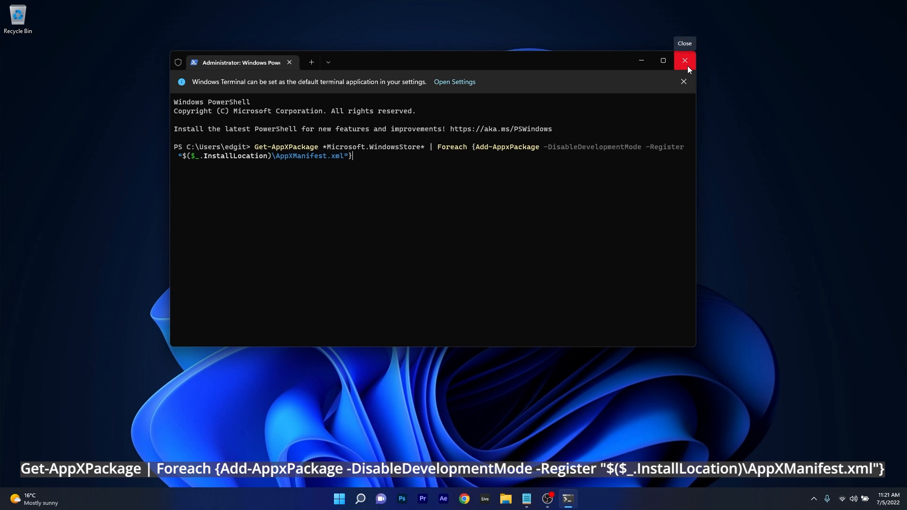
pyautogui.moveTo(685, 60)
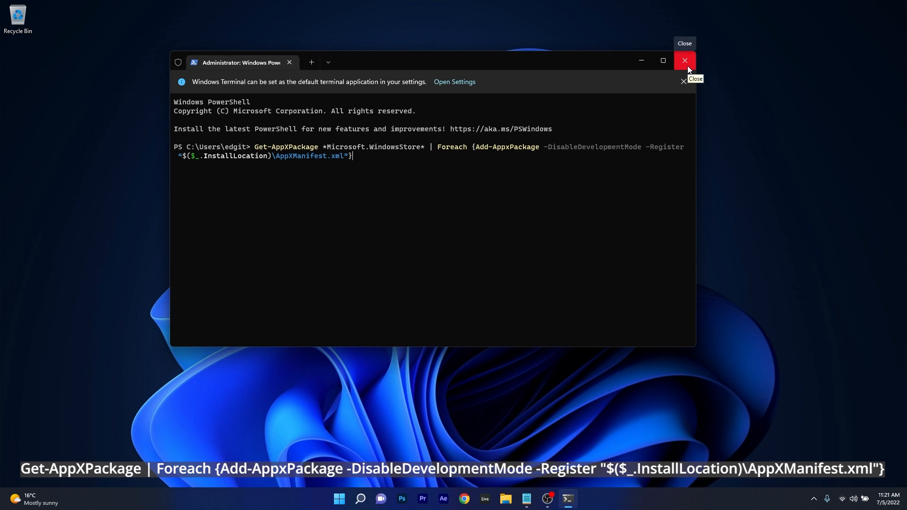
pyautogui.click(685, 60)
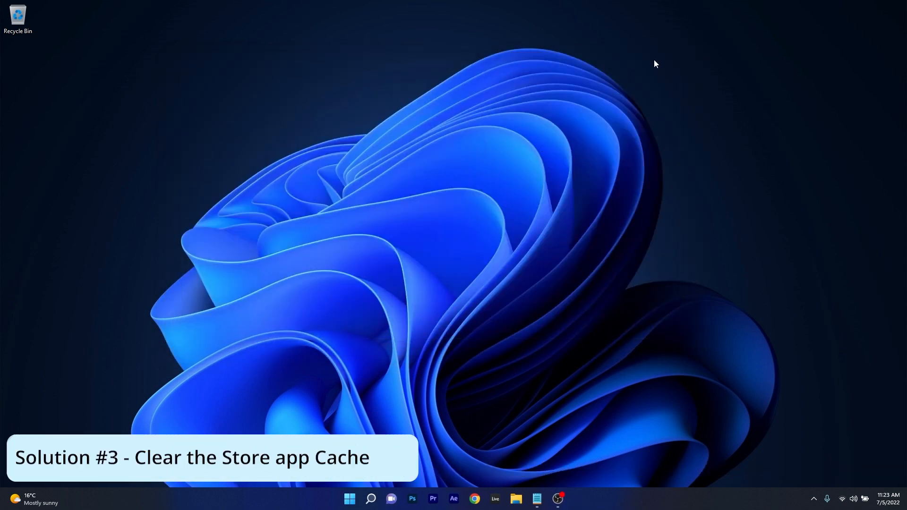
pyautogui.moveTo(647, 72)
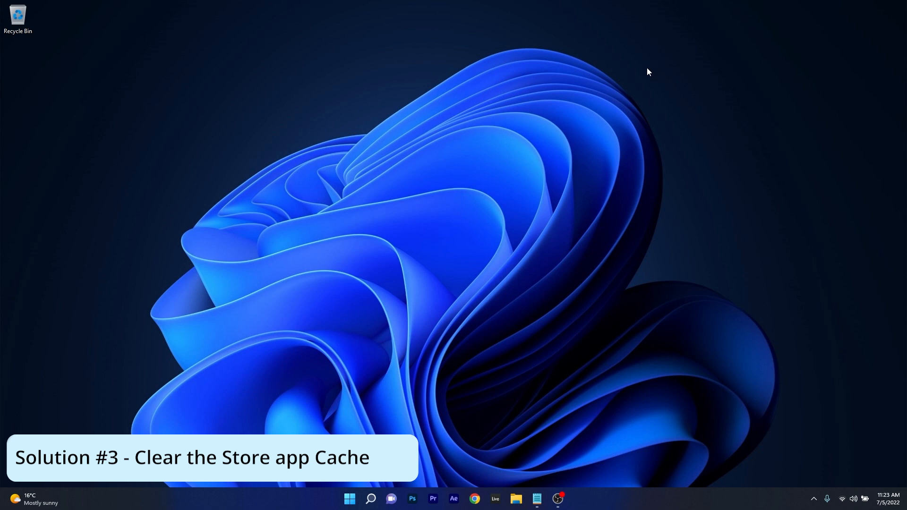
# Run wsreset.exe from Start search and close its console window when finished
pyautogui.click(348, 499)
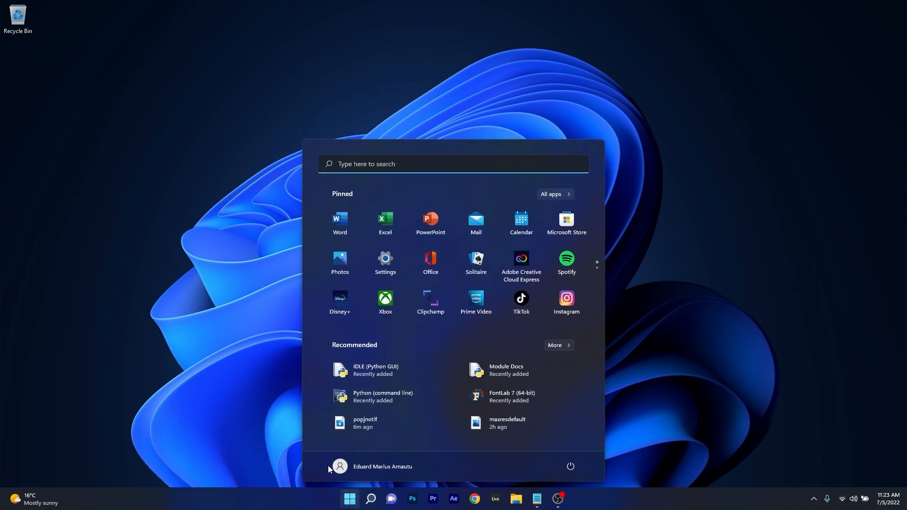
pyautogui.write('wsMgrCfg')
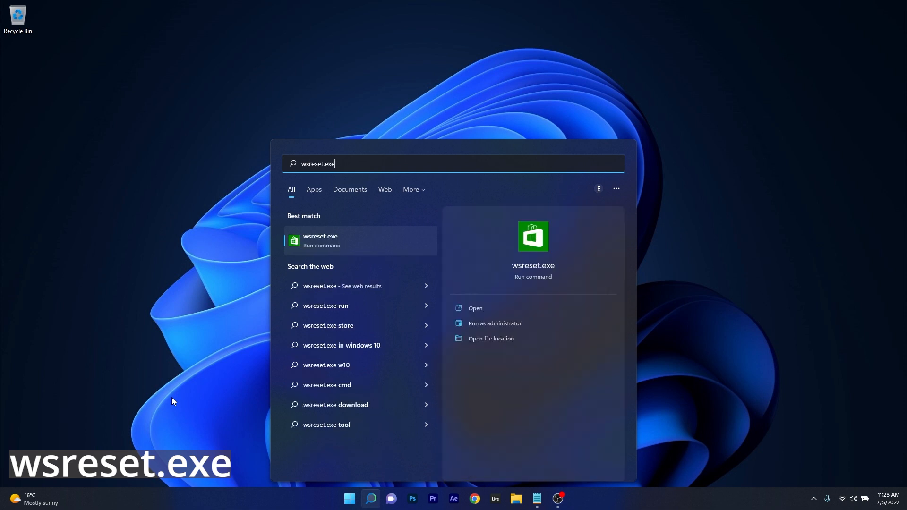
pyautogui.moveTo(351, 245)
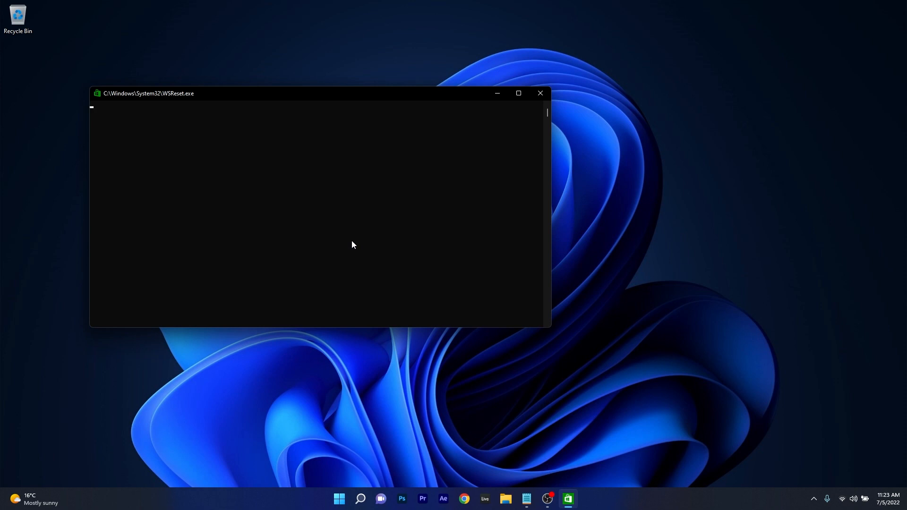
pyautogui.moveTo(529, 108)
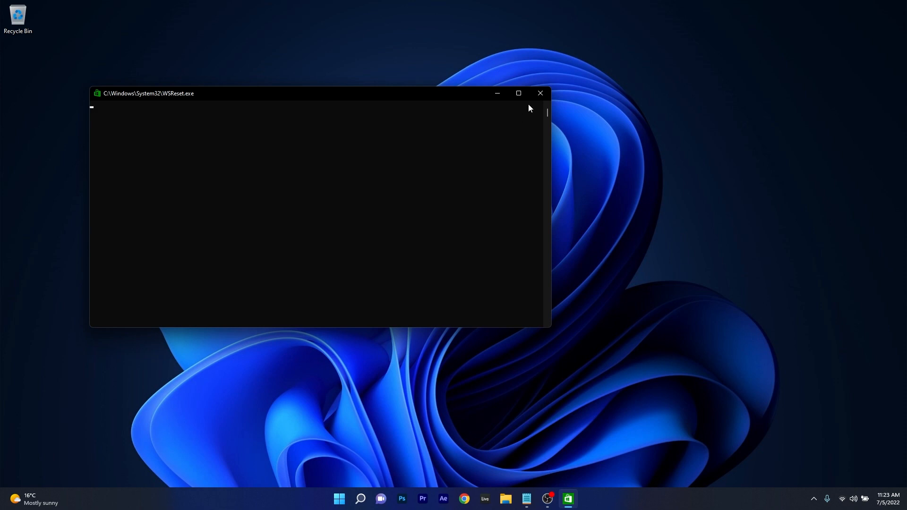
pyautogui.moveTo(540, 93)
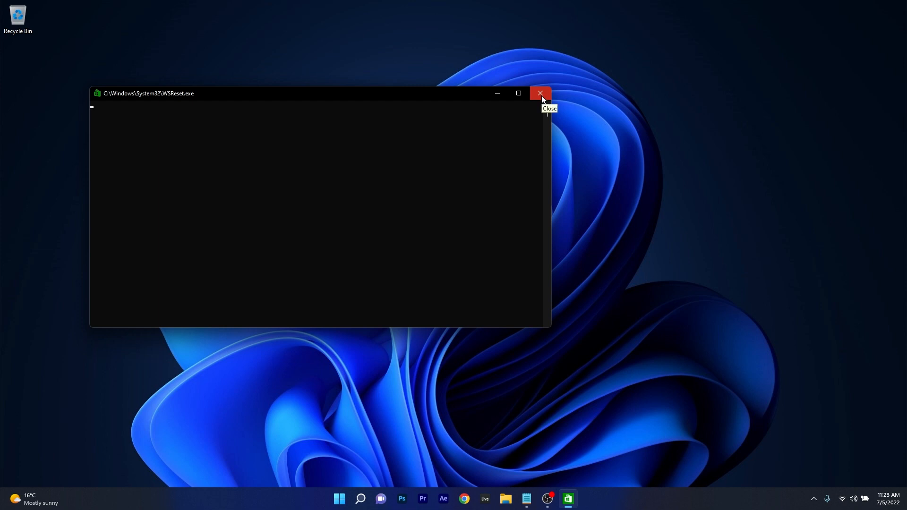
pyautogui.click(540, 93)
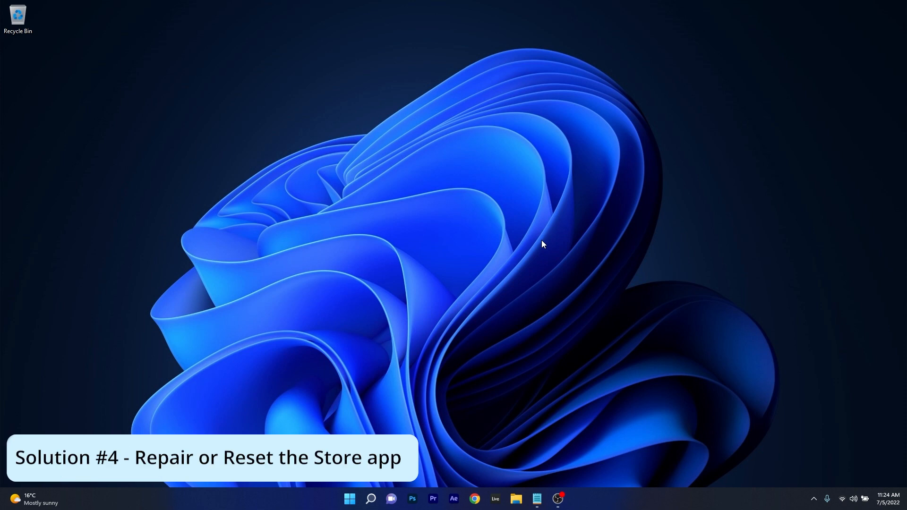
# Reopen Settings from Start and go to Apps & features
pyautogui.click(348, 498)
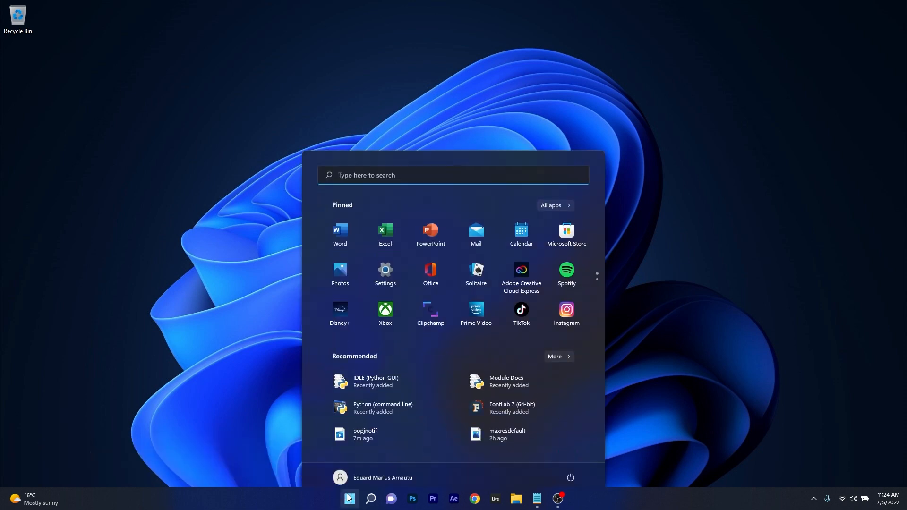
pyautogui.click(385, 274)
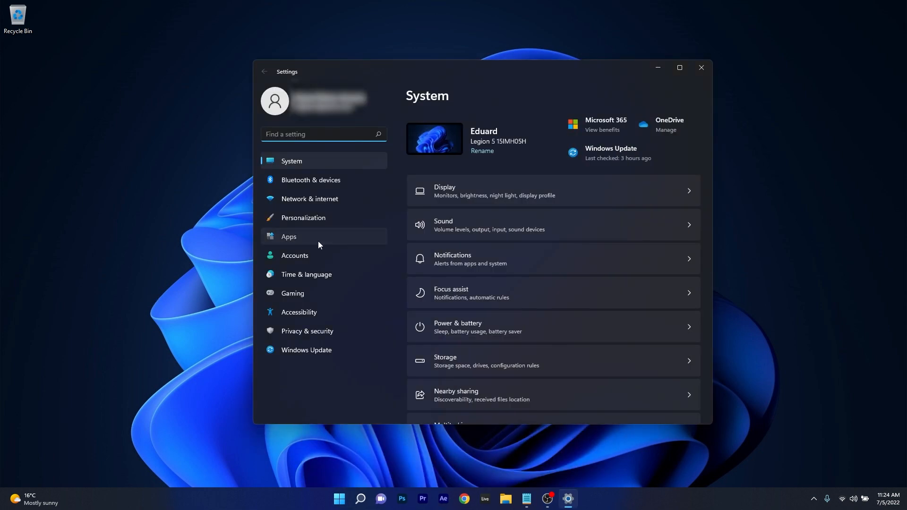
pyautogui.click(289, 236)
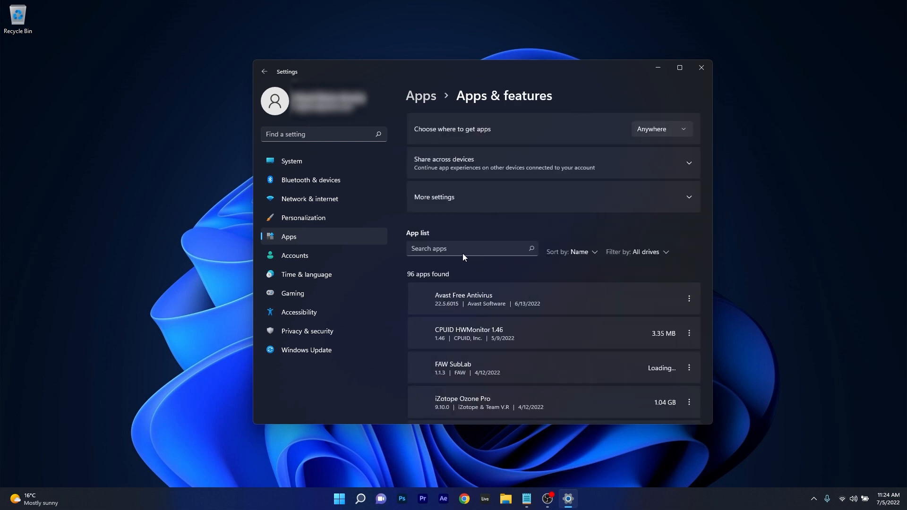
# Filter the app list for 'store' and open Microsoft Store's Advanced options
pyautogui.click(463, 251)
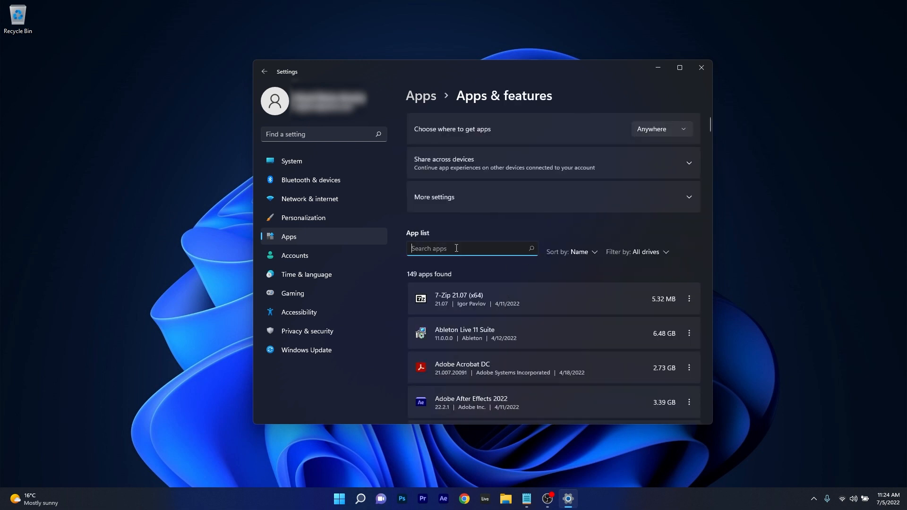
pyautogui.write('stor')
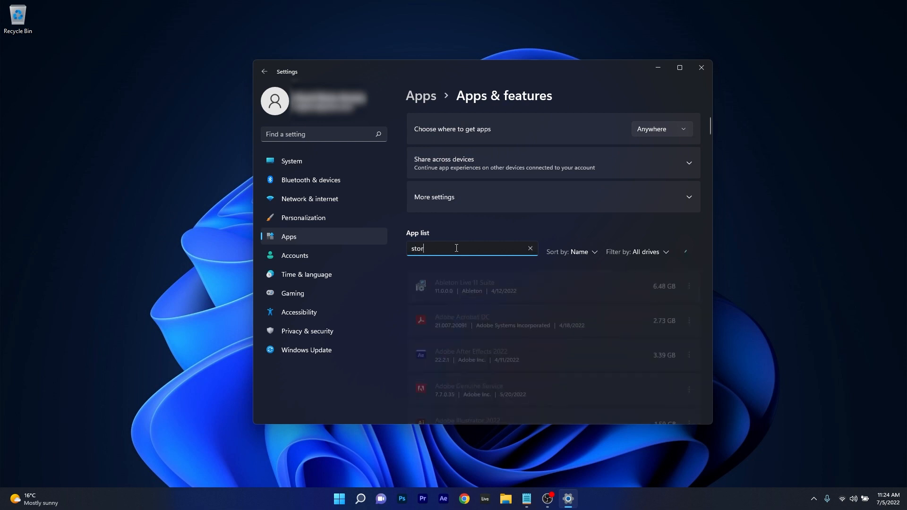
pyautogui.write('e')
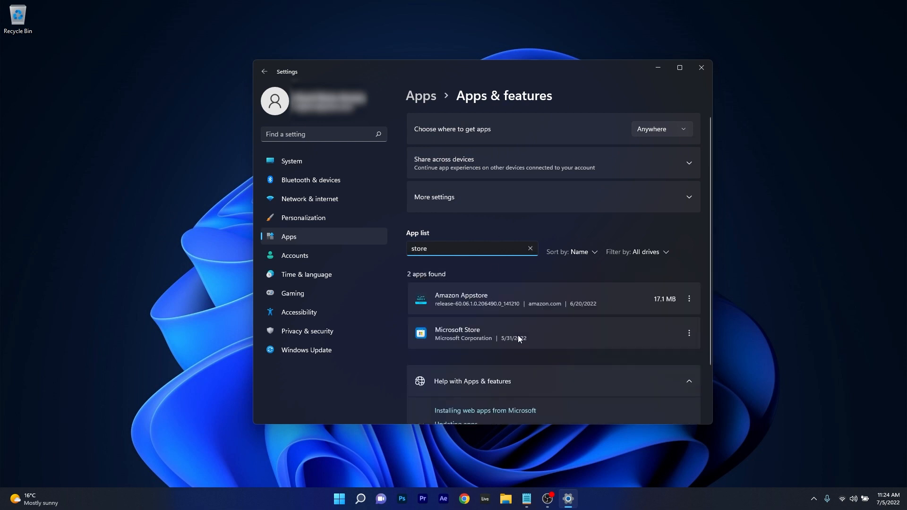
pyautogui.click(688, 333)
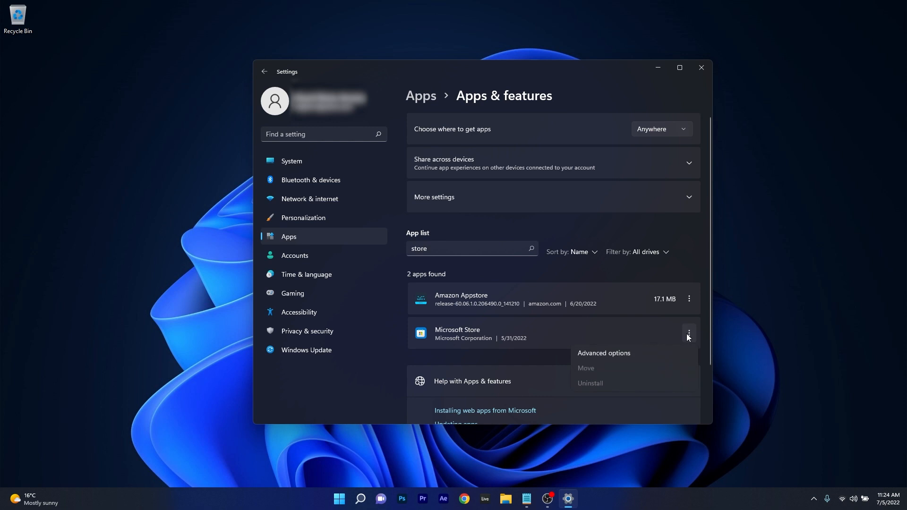
pyautogui.moveTo(649, 358)
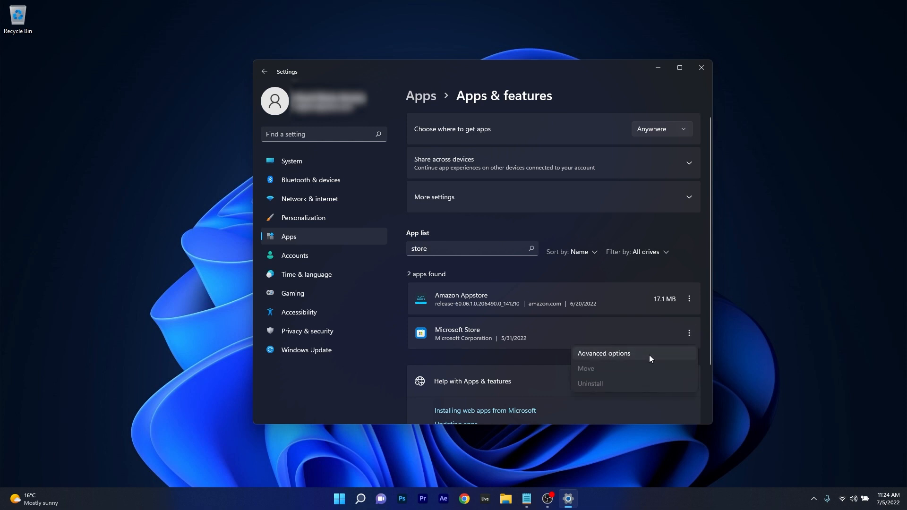
pyautogui.click(603, 353)
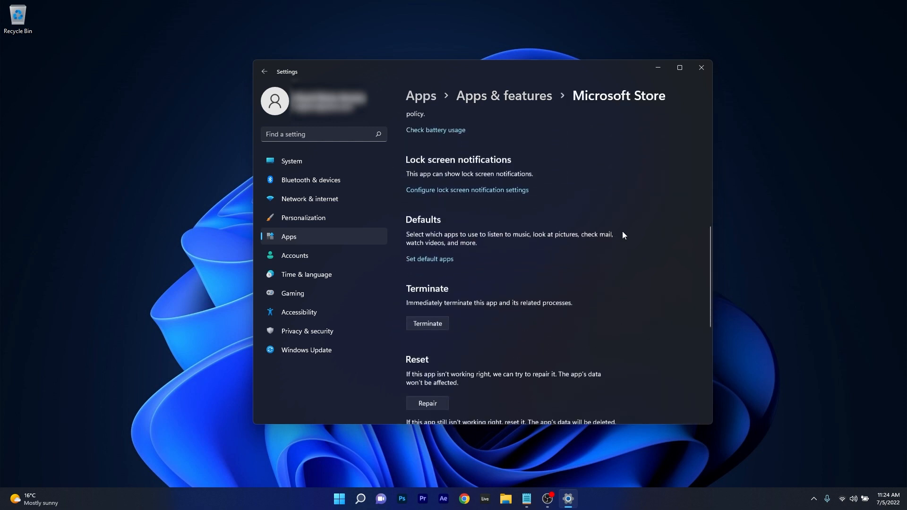
# Scroll to Microsoft Store's Repair and Reset buttons, then close Settings
pyautogui.scroll(-3)
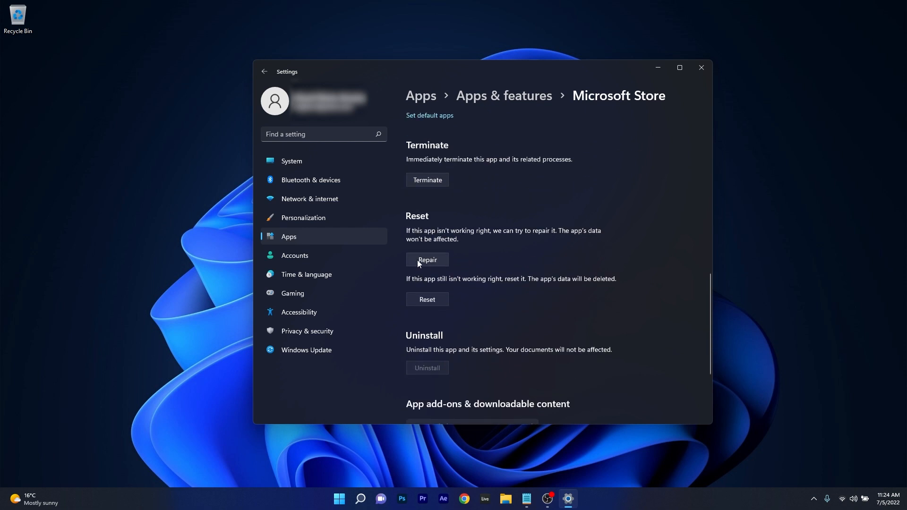
pyautogui.moveTo(426, 265)
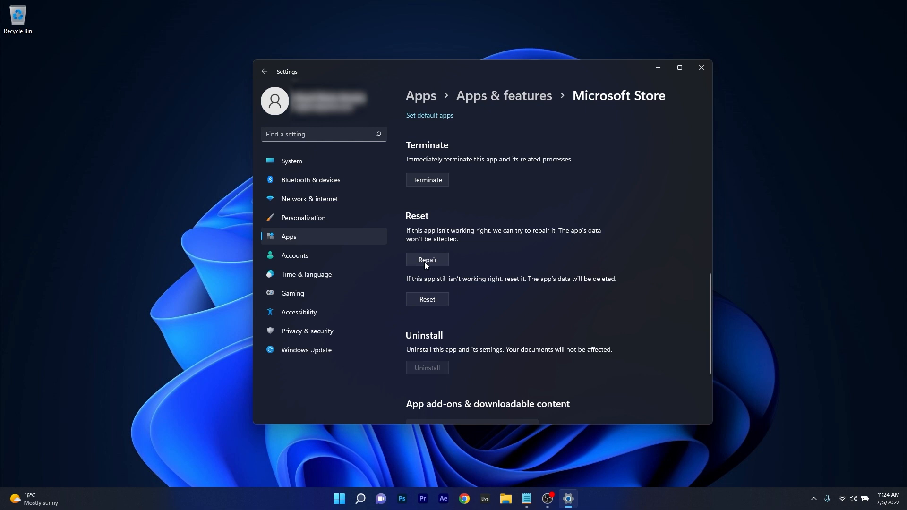
pyautogui.moveTo(437, 272)
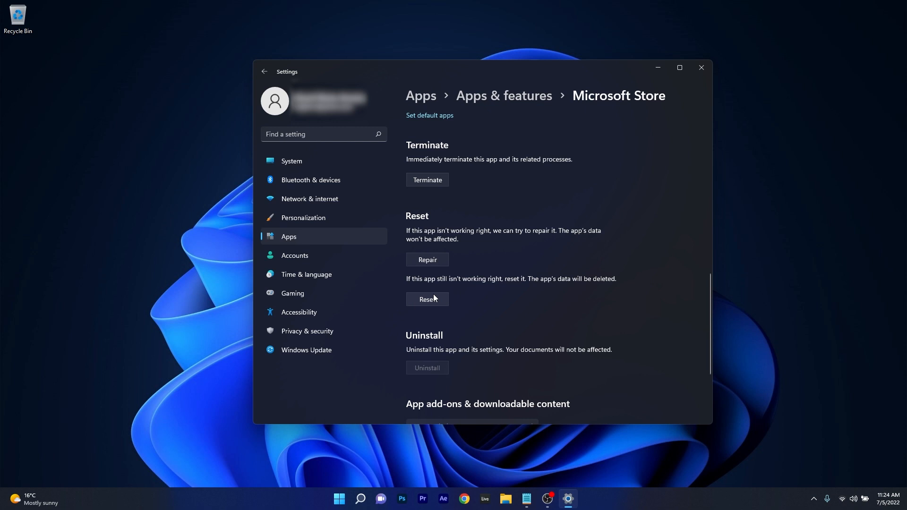
pyautogui.moveTo(568, 281)
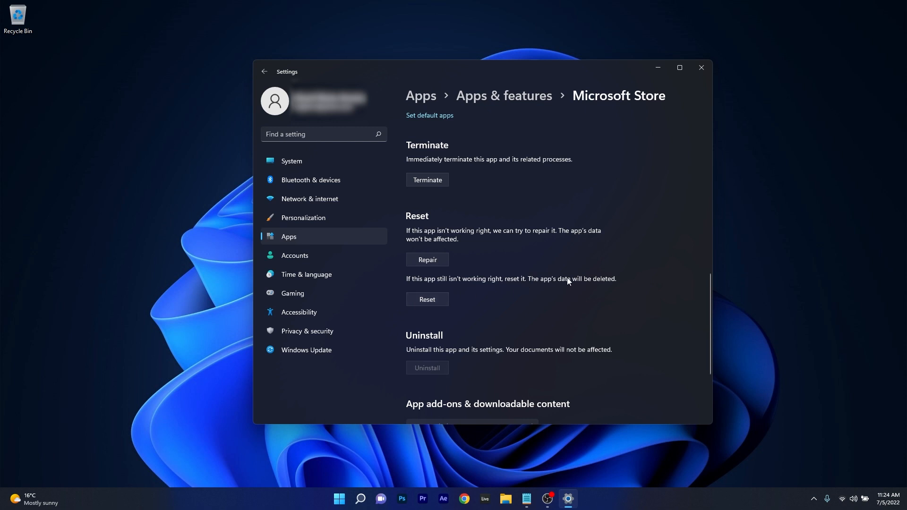
pyautogui.moveTo(701, 68)
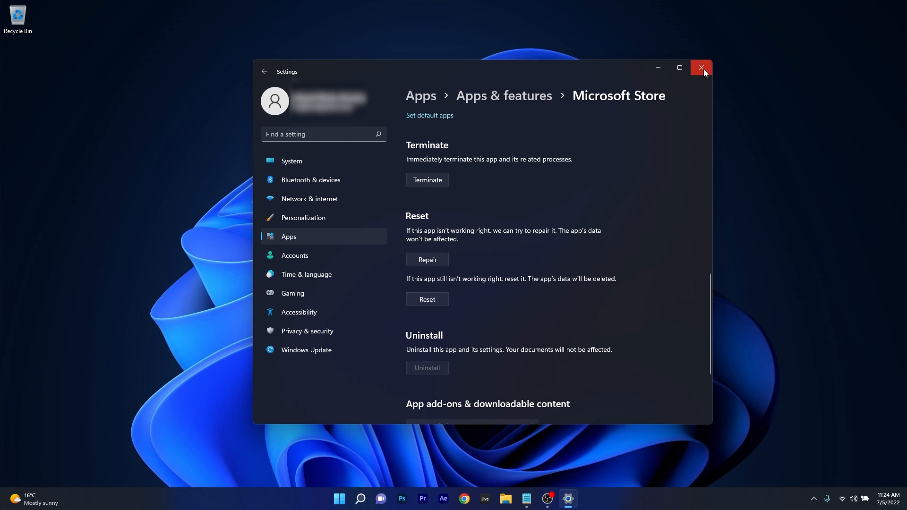
pyautogui.click(700, 68)
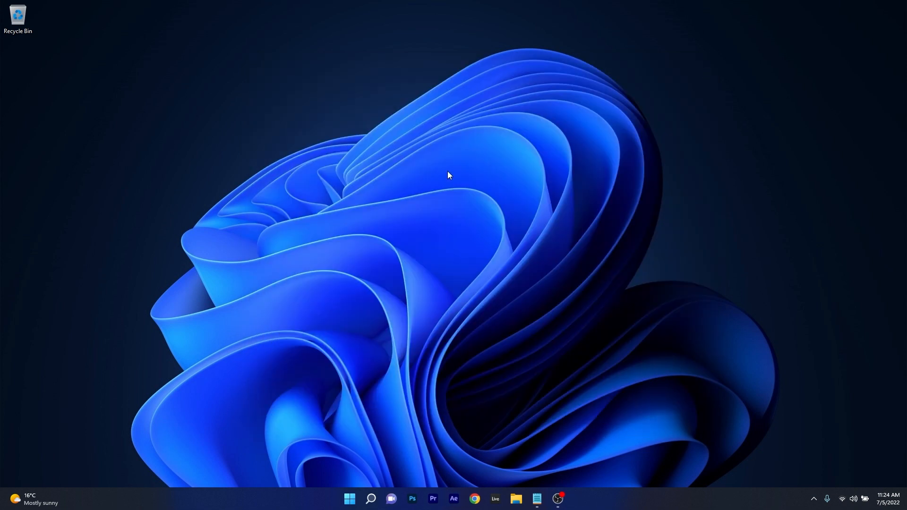
pyautogui.doubleClick(18, 64)
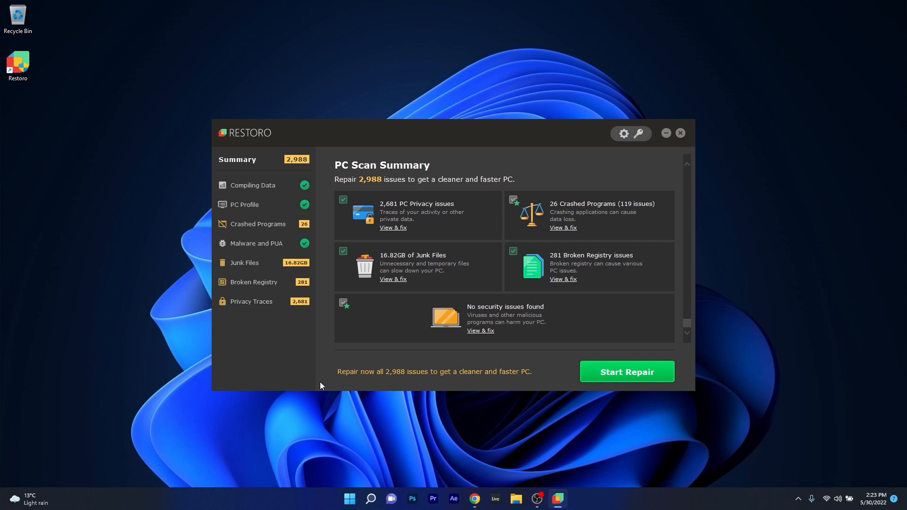
# Browse Restoro's 2,988-issue scan summary and PC profile, then select Crashed Programs
pyautogui.scroll(-3)
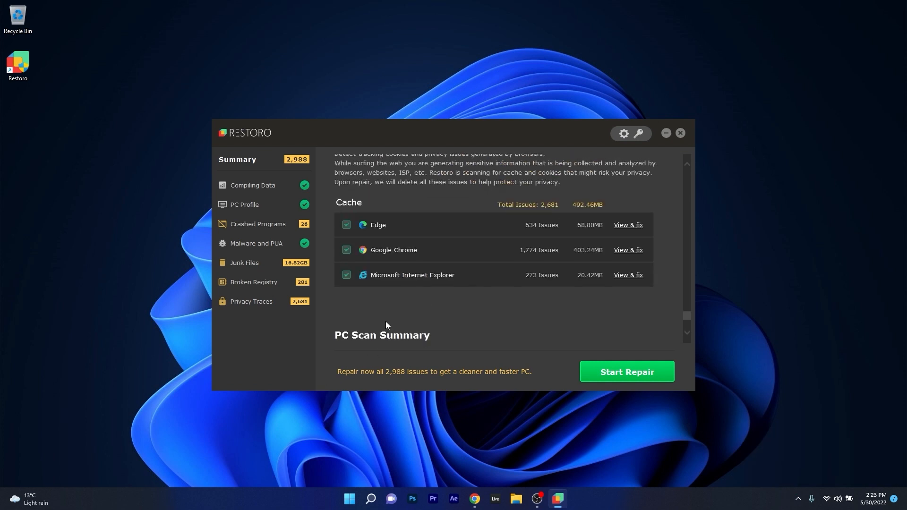
pyautogui.scroll(3)
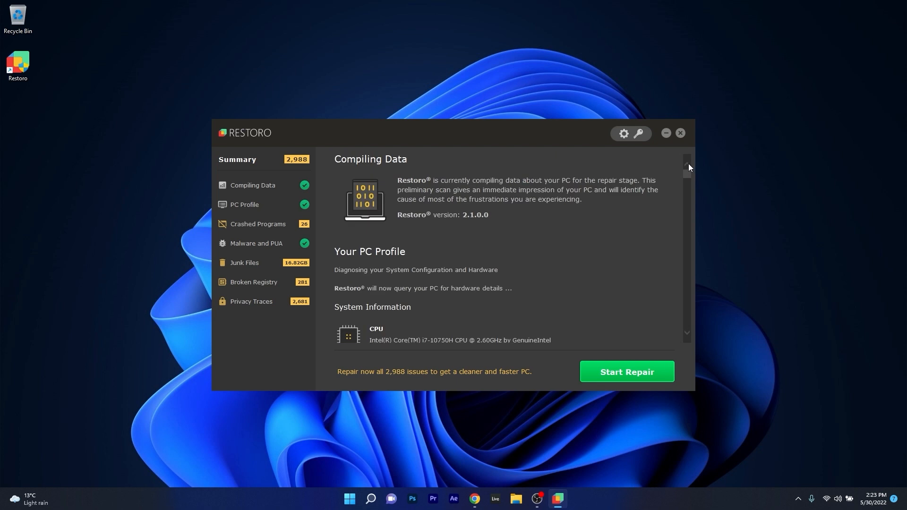
pyautogui.moveTo(258, 195)
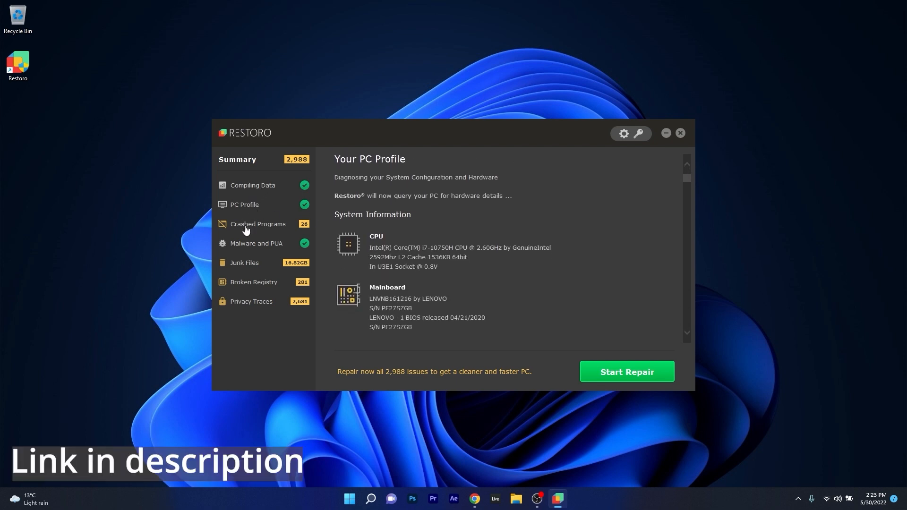
pyautogui.click(680, 133)
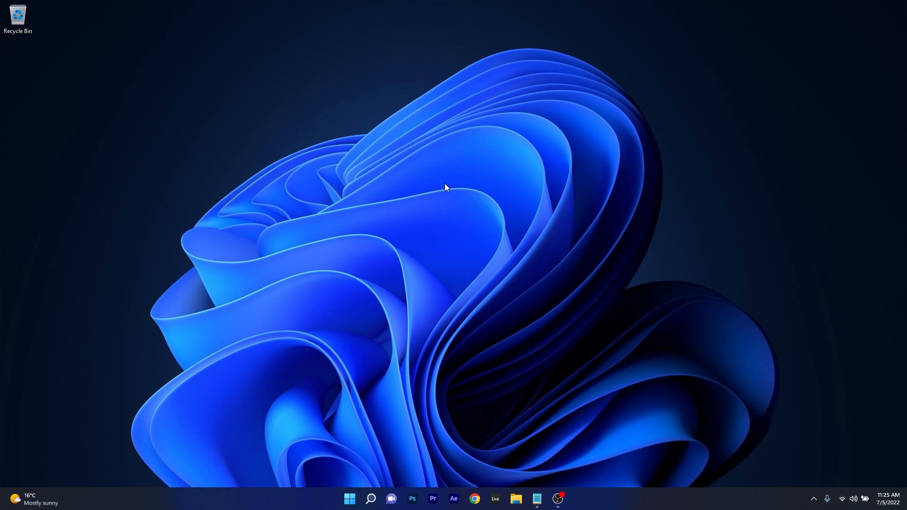